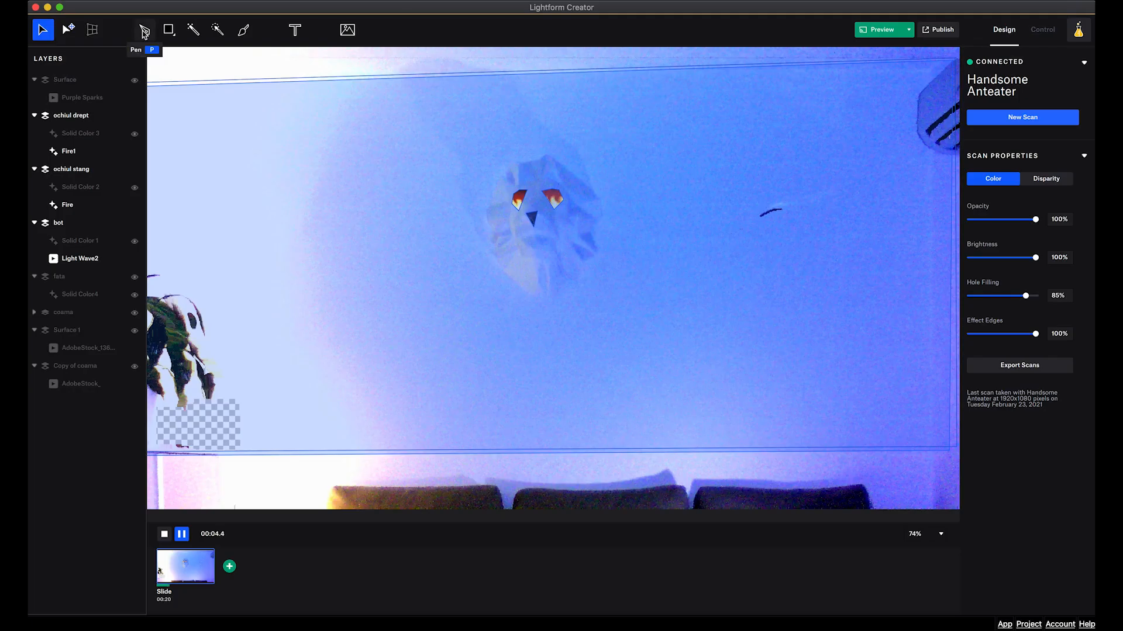
- Select the Pen tool from the top toolbar to draw a custom surface
click(143, 29)
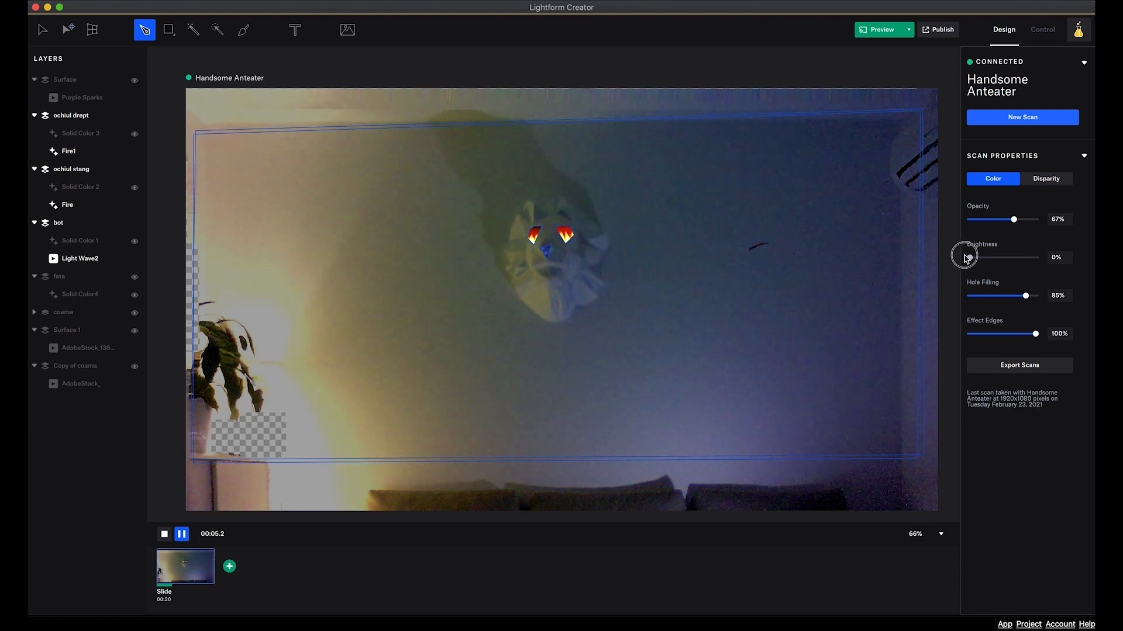
mouse_move(947, 258)
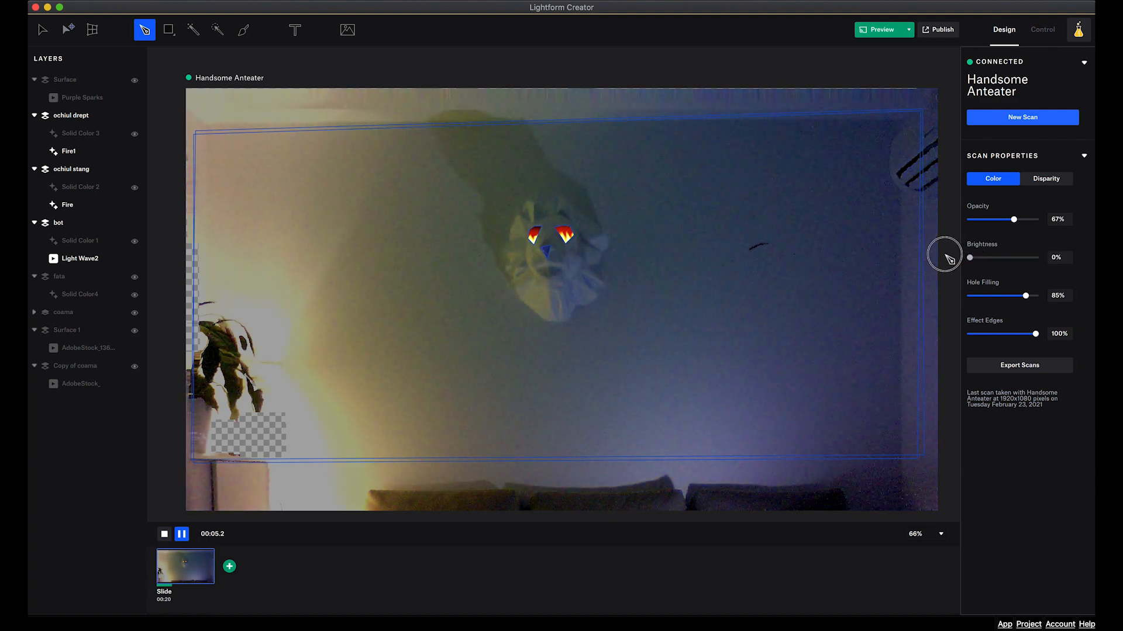
mouse_move(596, 350)
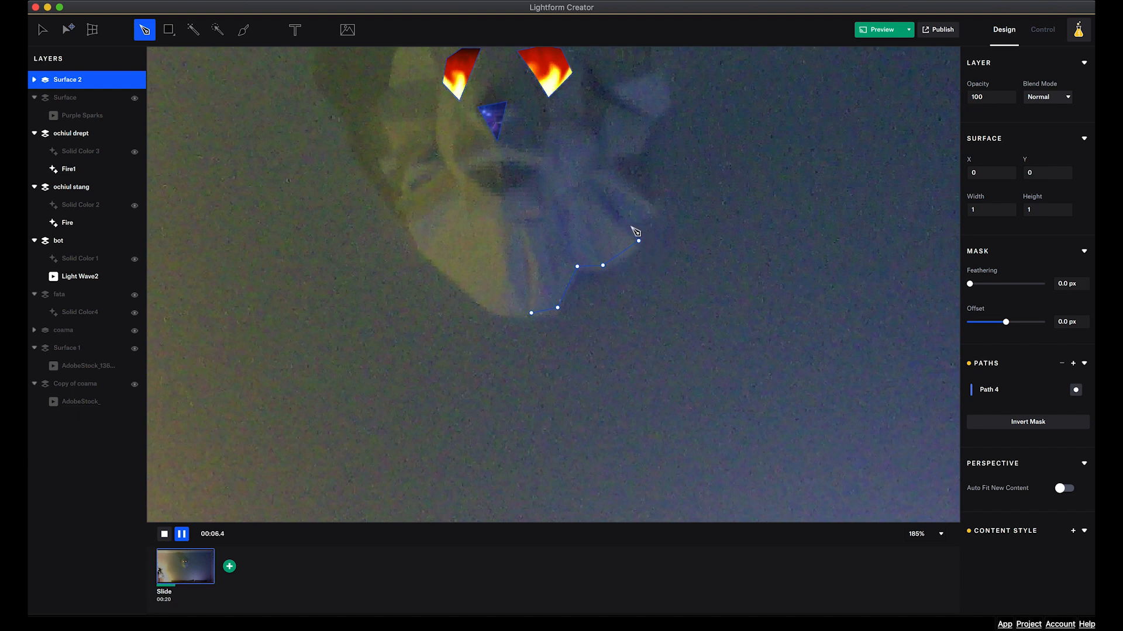
mouse_move(629, 224)
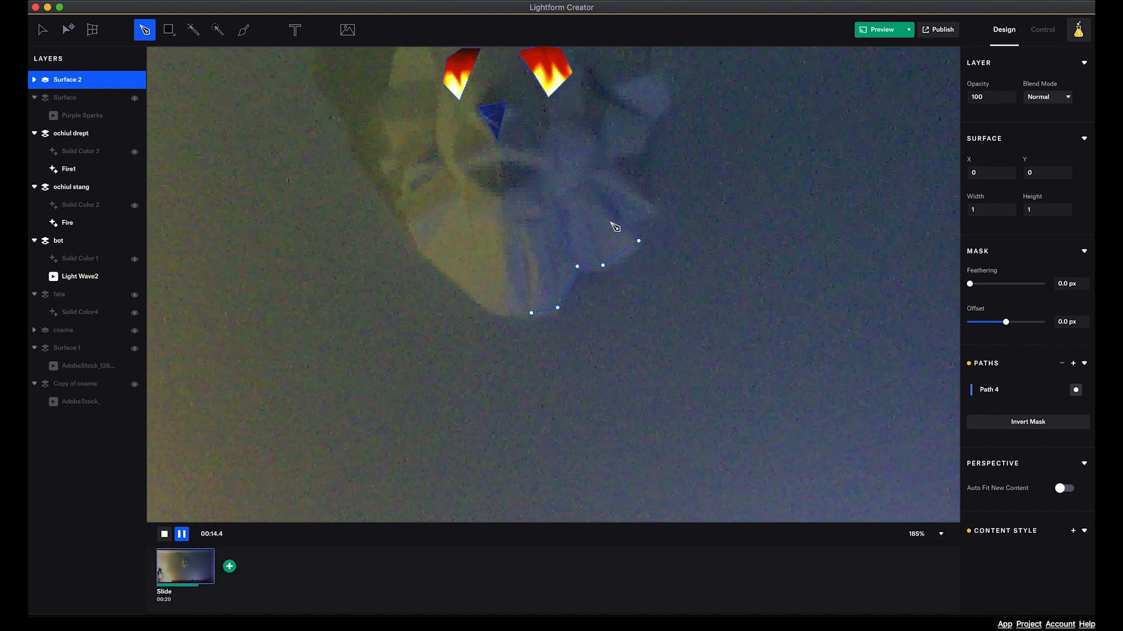
mouse_move(622, 216)
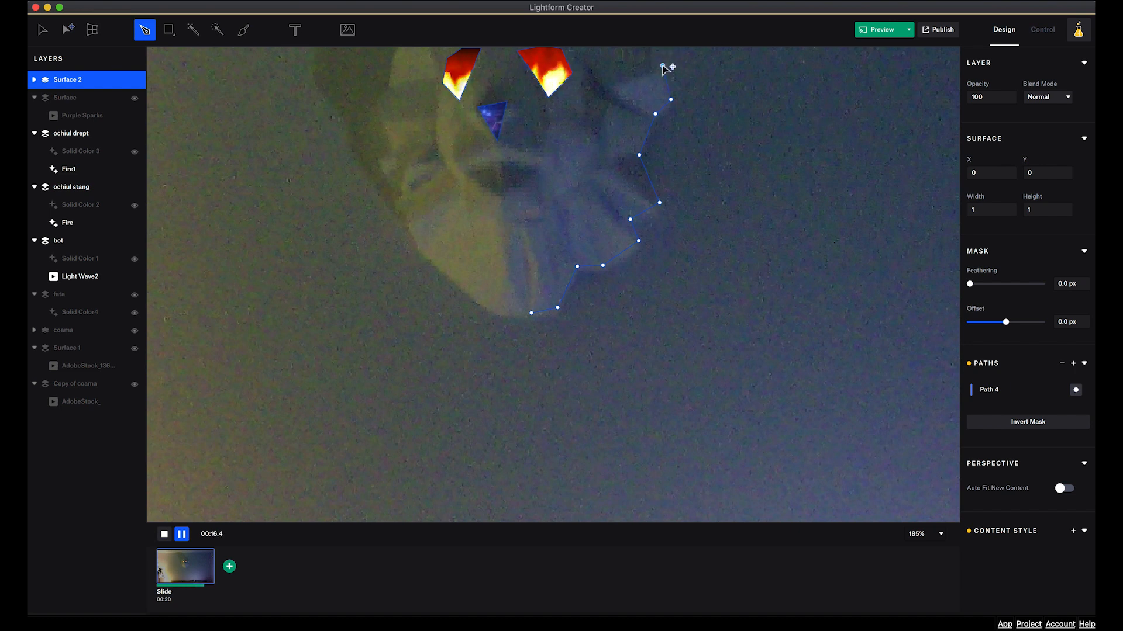
mouse_move(659, 64)
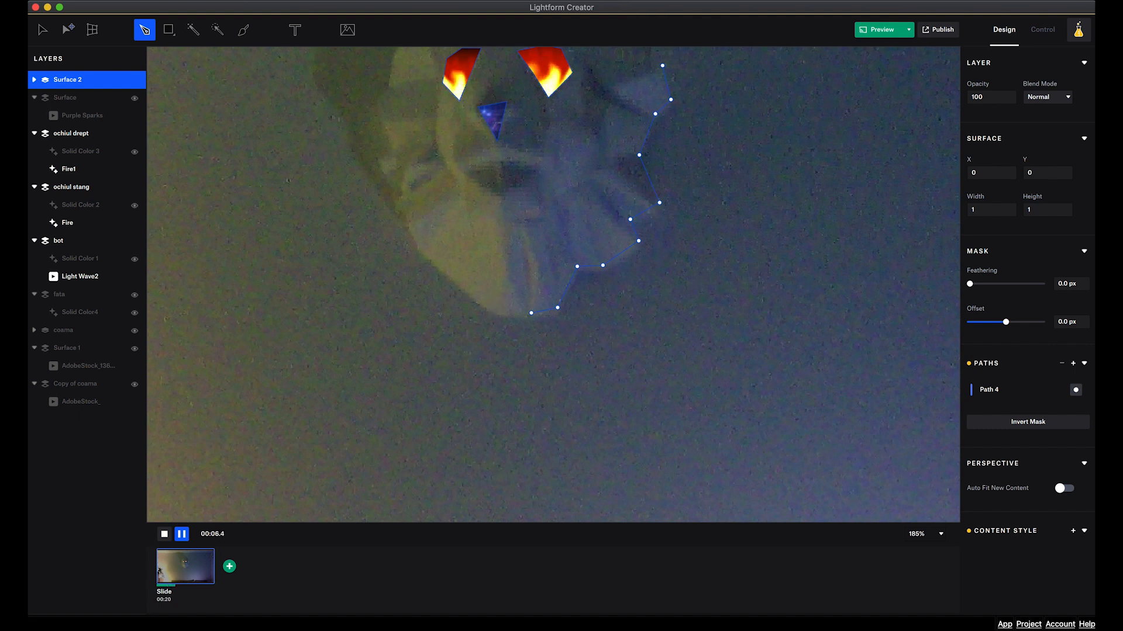
mouse_move(743, 337)
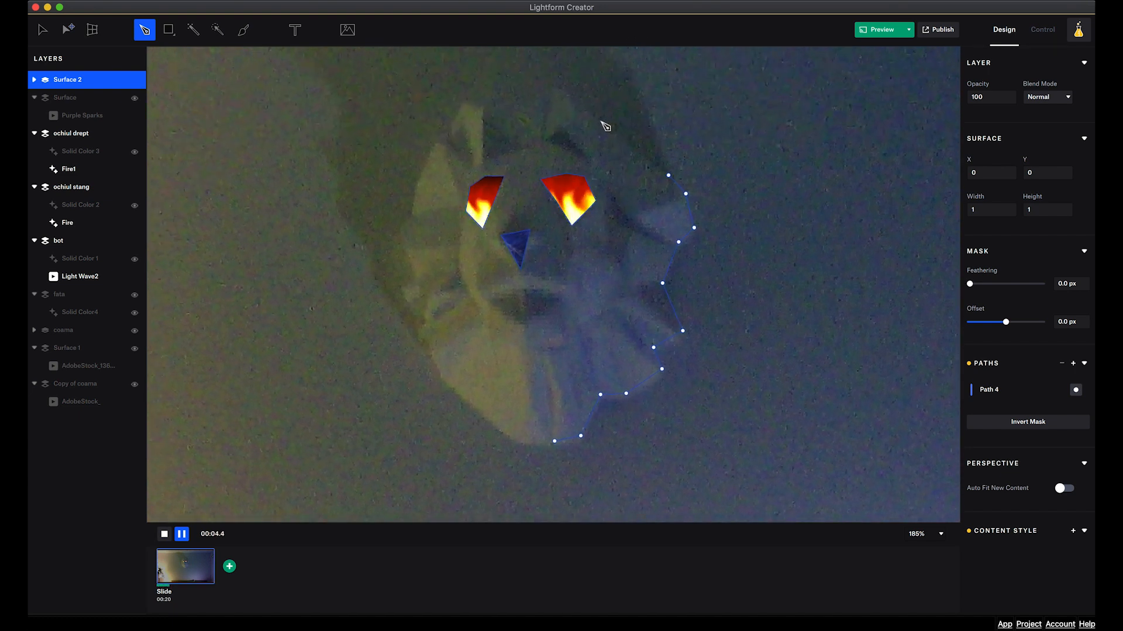
mouse_move(605, 125)
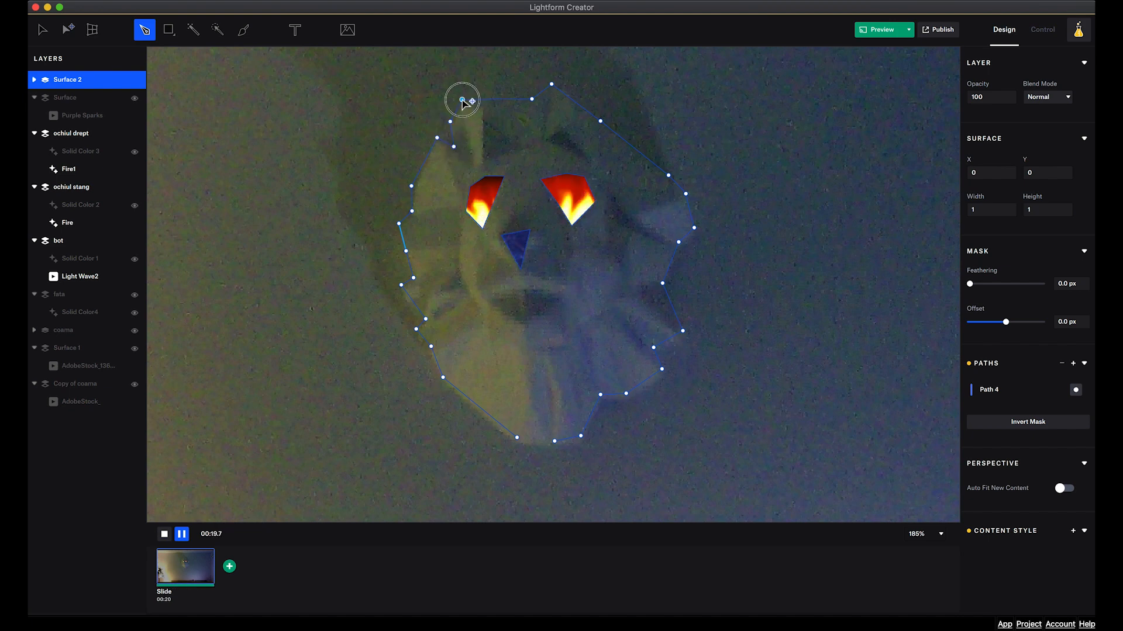
- Close the Surface 2 outline around the face's left side and top
click(880, 29)
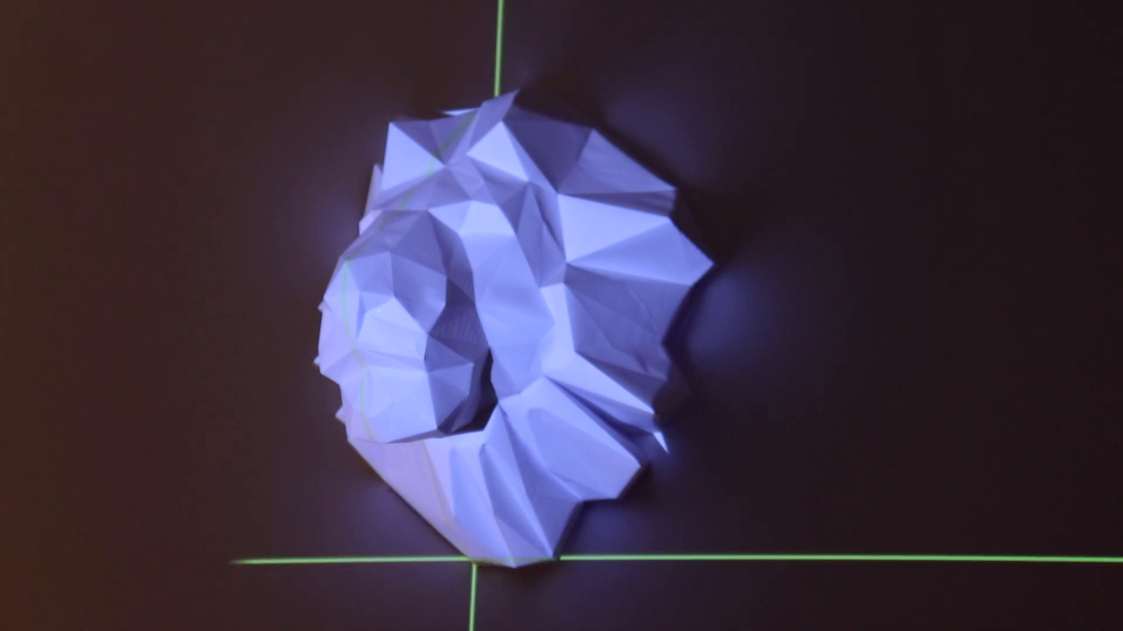